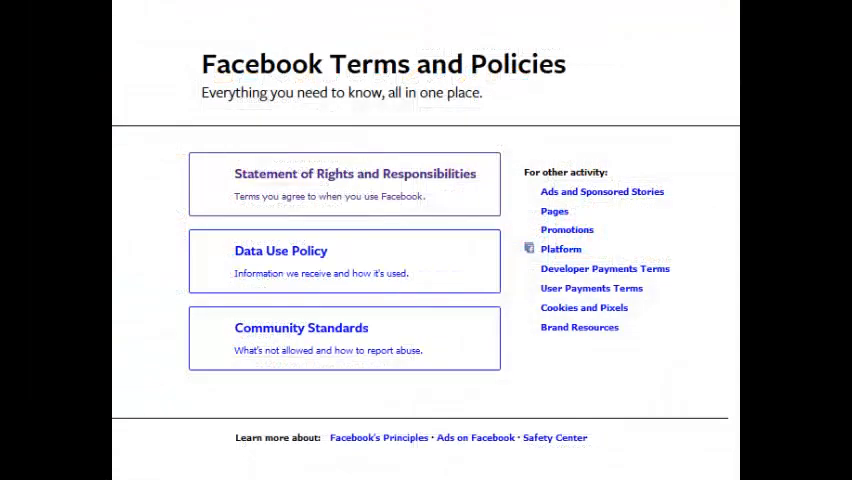
Step: Open the Statement of Rights and Responsibilities and scroll through its text
{"action": "left_click", "coordinate": [352, 172]}
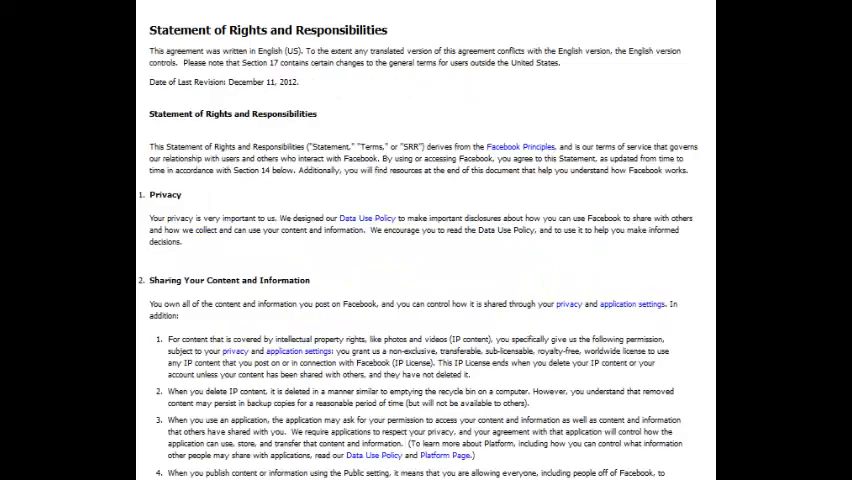
{"action": "scroll", "scroll_direction": "down", "scroll_amount": 3}
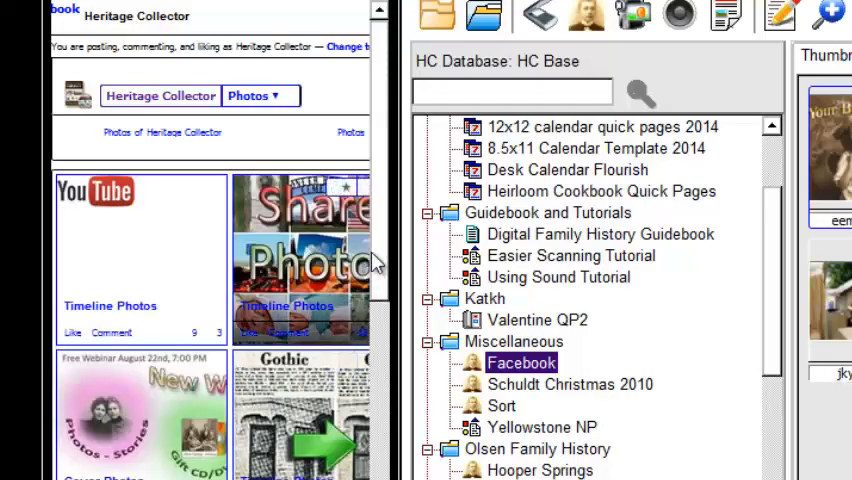
Step: Scroll down the Facebook photos page to reach more photos for the collection
{"action": "scroll", "scroll_direction": "down", "scroll_amount": 3}
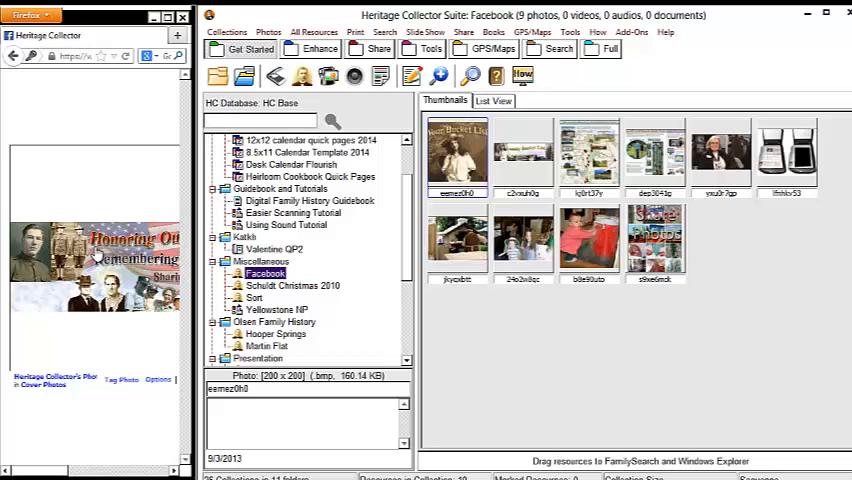
{"action": "mouse_move", "coordinate": [710, 240]}
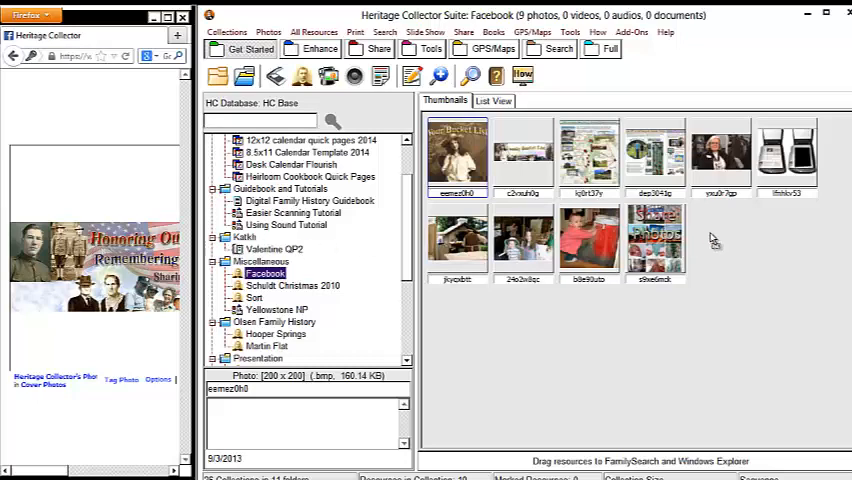